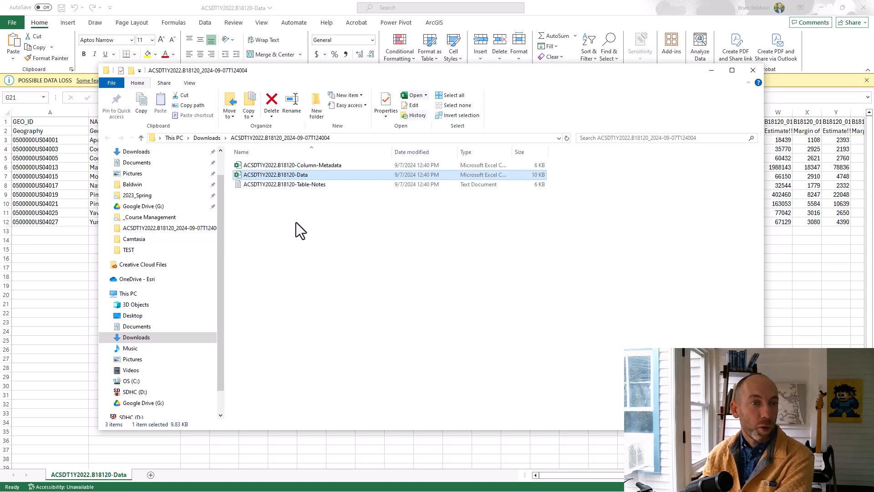
Step: Review the three downloaded B18120 files in Downloads and select the Data csv file
click(293, 165)
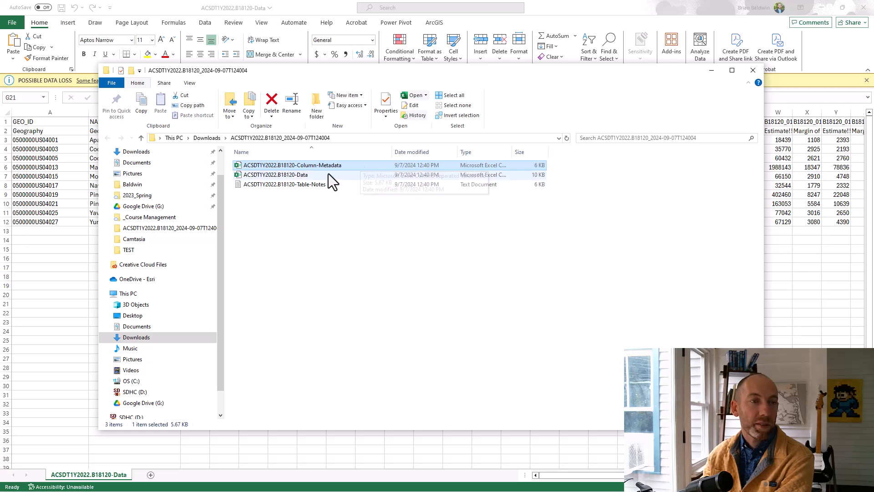
click(284, 184)
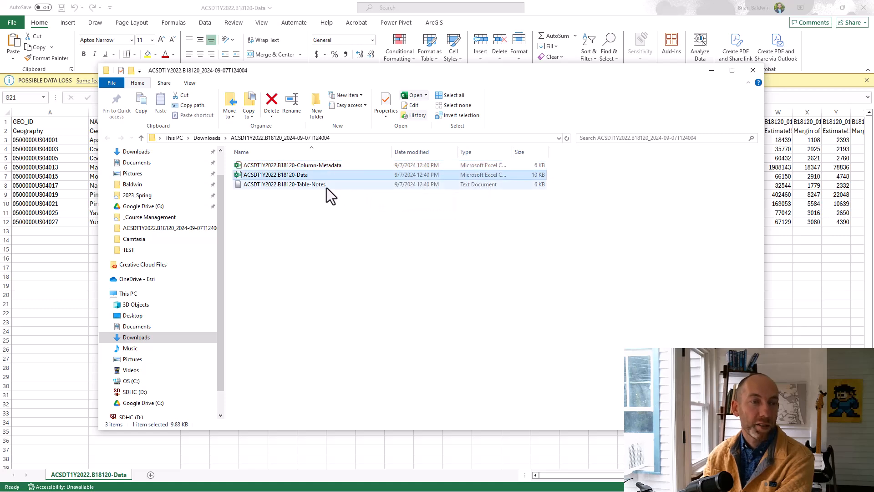
mouse_move(341, 190)
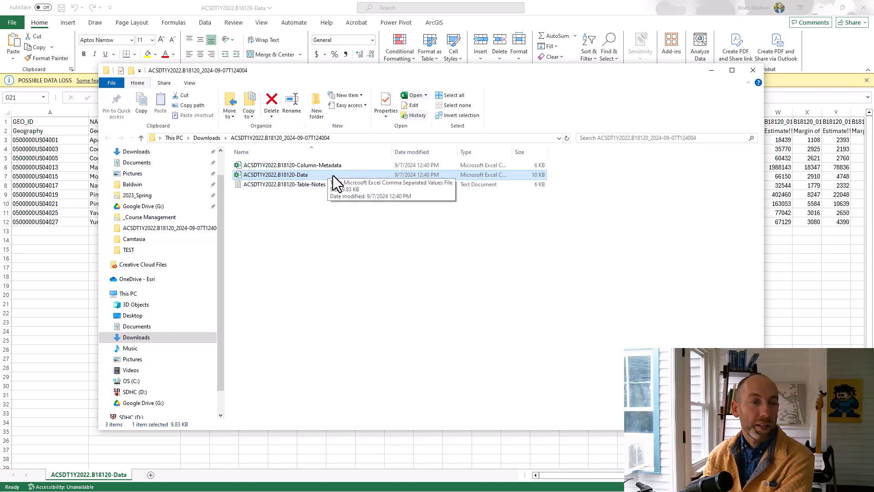
mouse_move(323, 187)
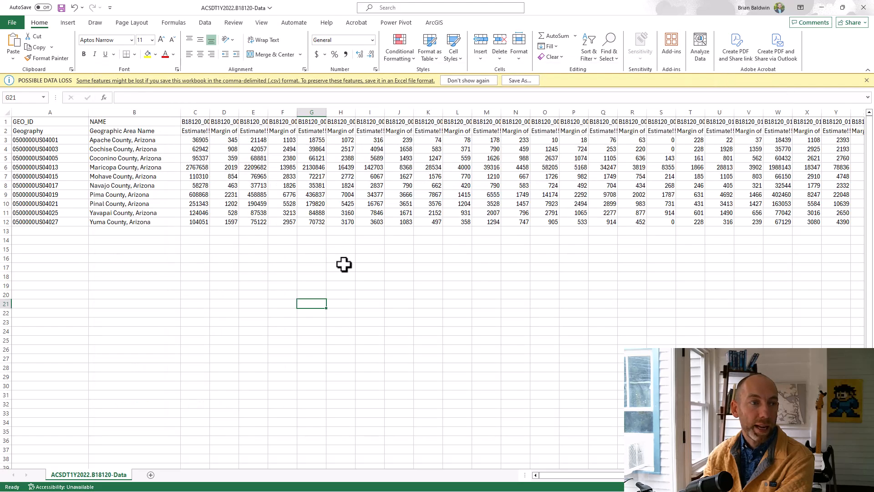
mouse_move(252, 271)
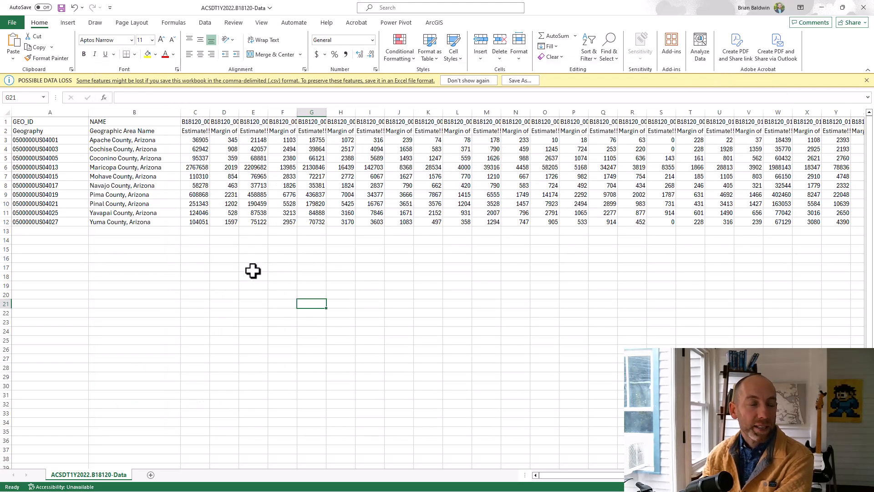
mouse_move(151, 249)
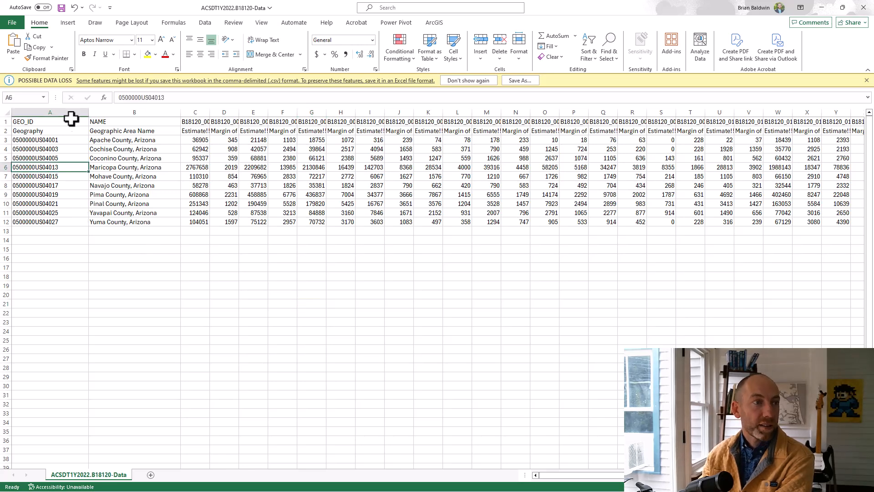
click(49, 121)
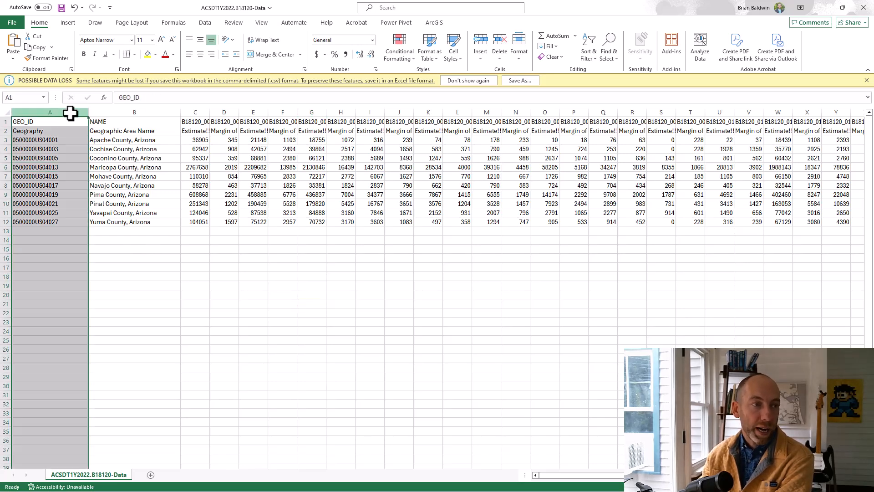
click(50, 112)
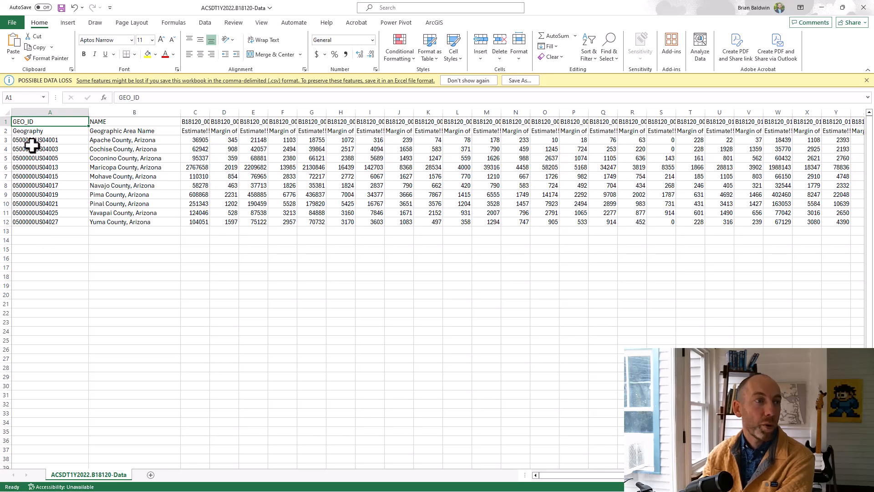
mouse_move(32, 146)
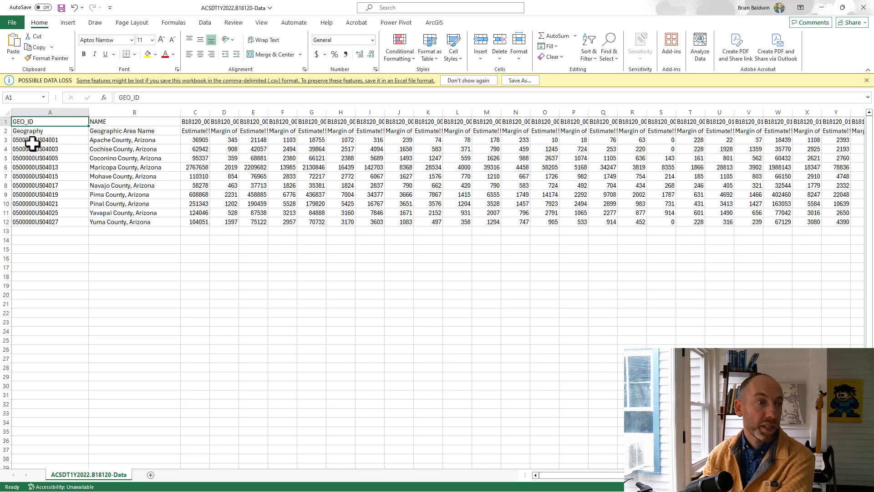
mouse_move(61, 146)
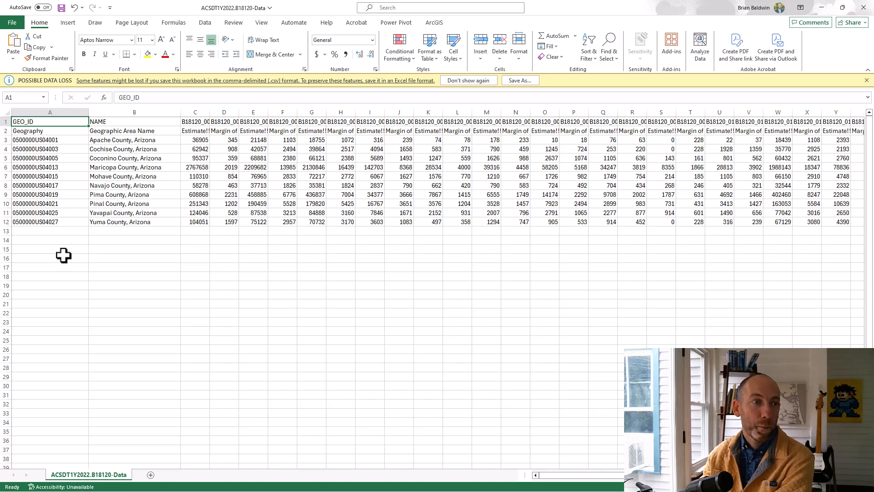
Step: Insert a blank column after GEO_ID from the column B header's context menu
right_click(134, 111)
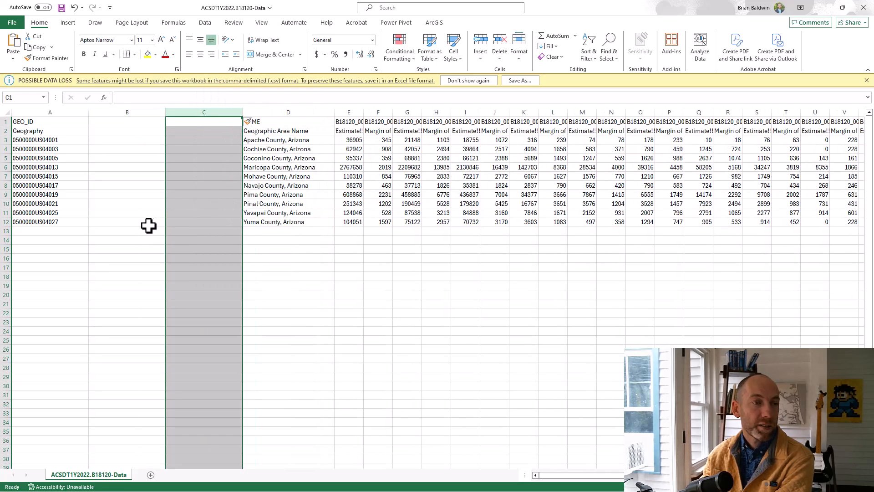
click(126, 167)
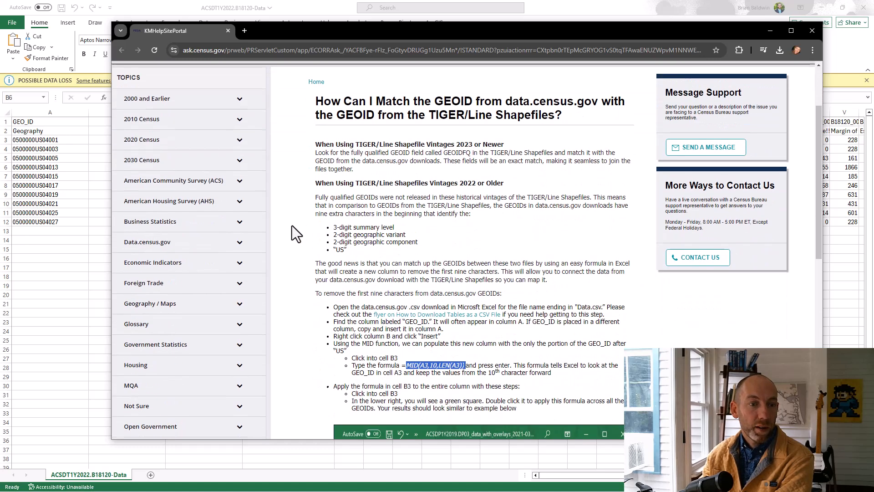
Step: Scroll the Census help article to the MID(A3,10,LEN(A3)) GEOID-trimming example
scroll(down, 3)
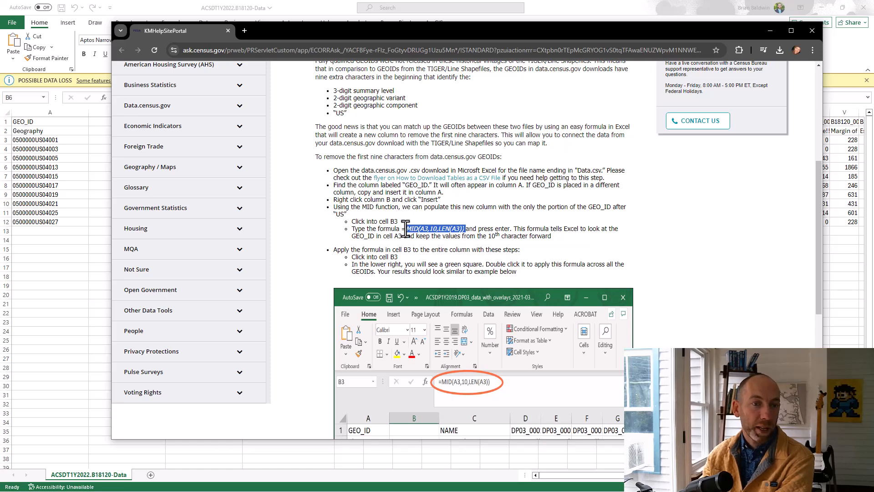
scroll(down, 3)
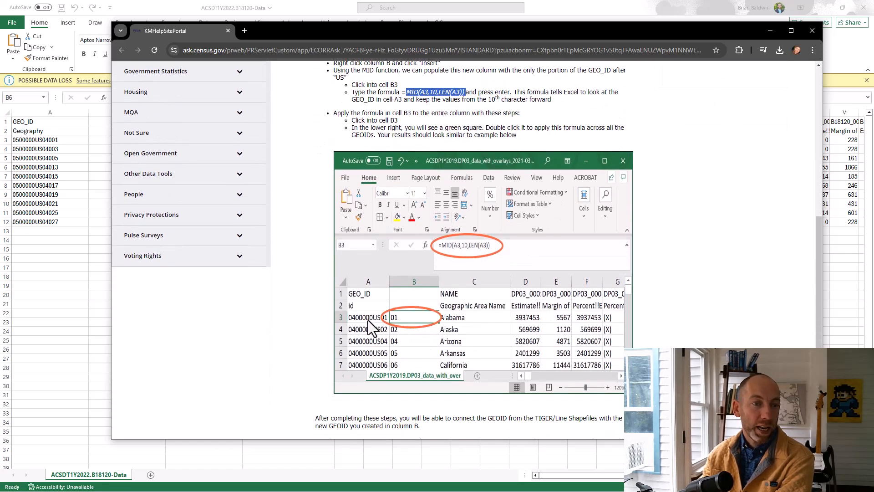
mouse_move(415, 329)
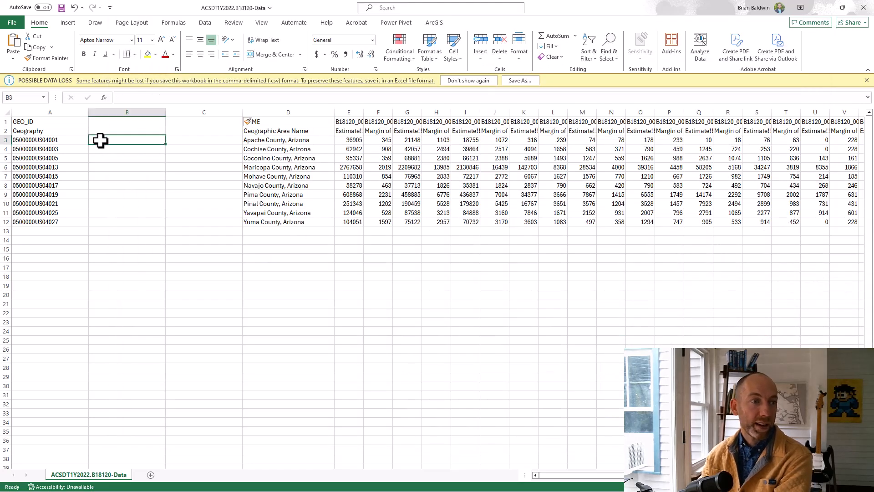
Step: Enter =MID(A3,10,LEN(A3)) in B3 and fill it down through B12 for county IDs
text(=)
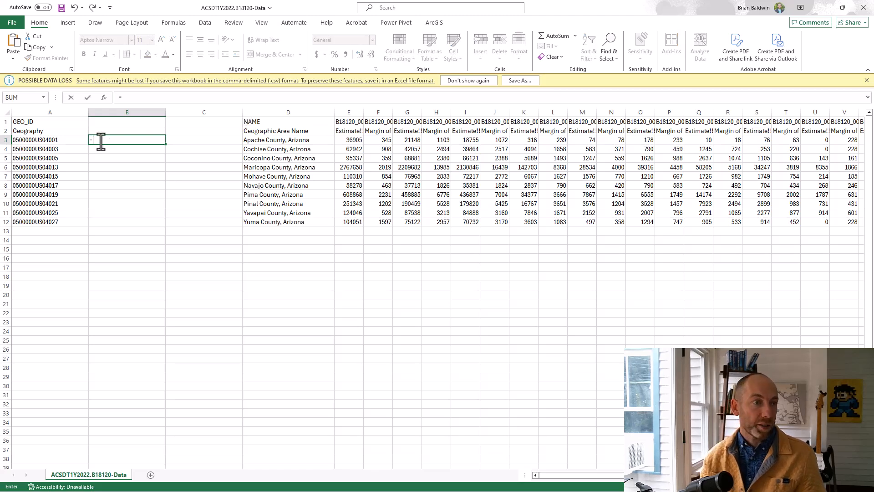
text(=MID(A3,10,LEN(A3)))
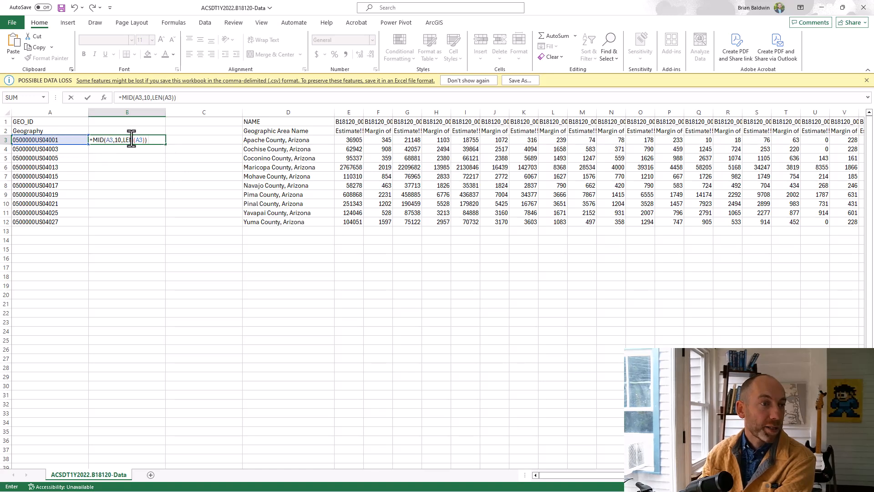
mouse_move(188, 145)
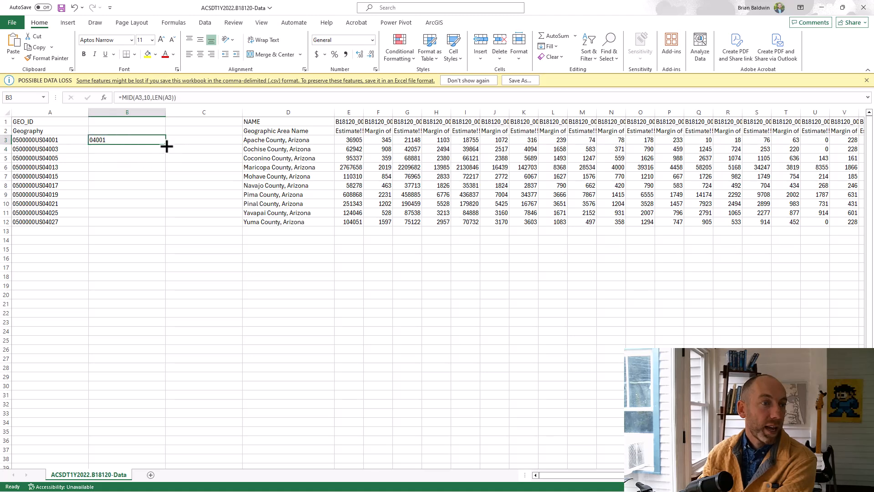
drag(167, 146, 166, 174)
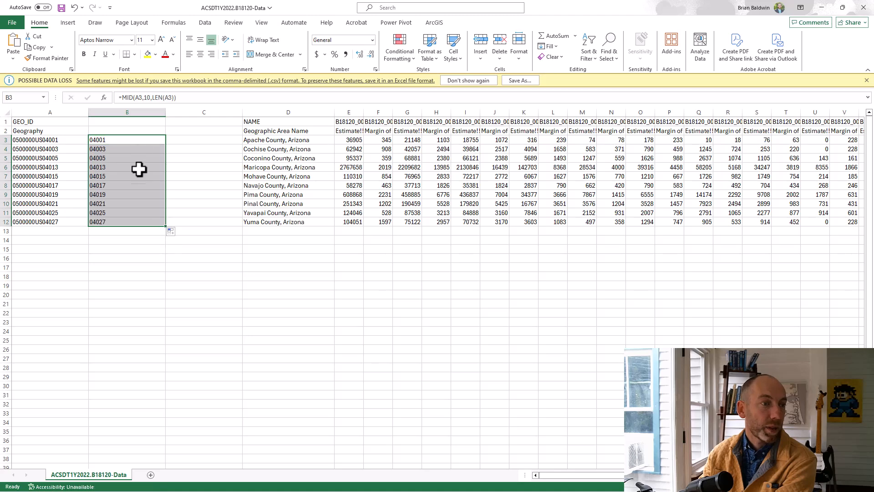
click(127, 258)
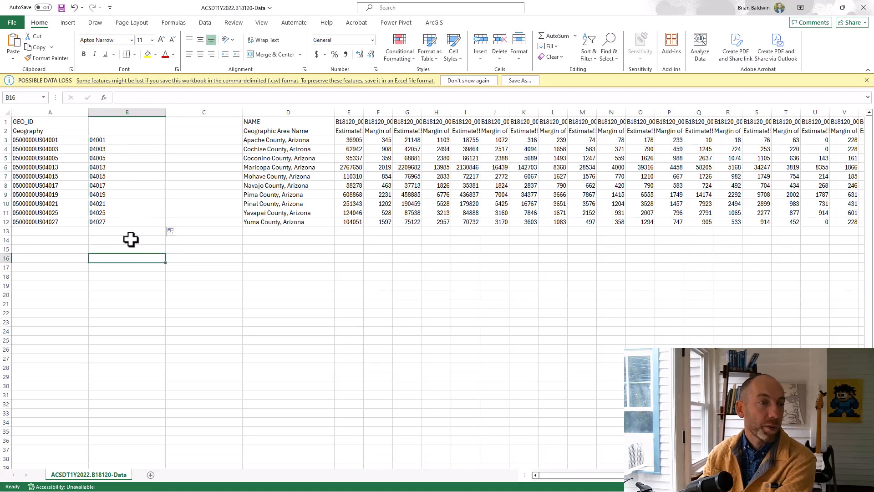
click(127, 112)
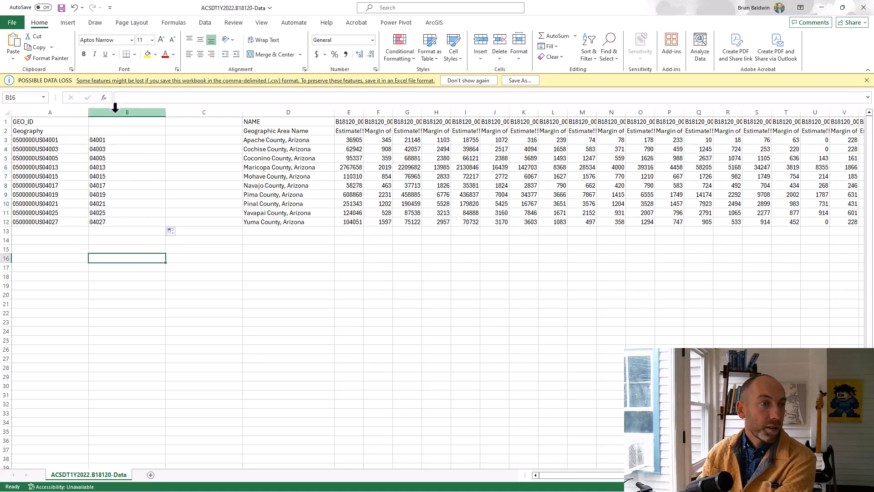
Step: Select the extracted ID column B and inspect the MID formula behind the first ID
click(126, 112)
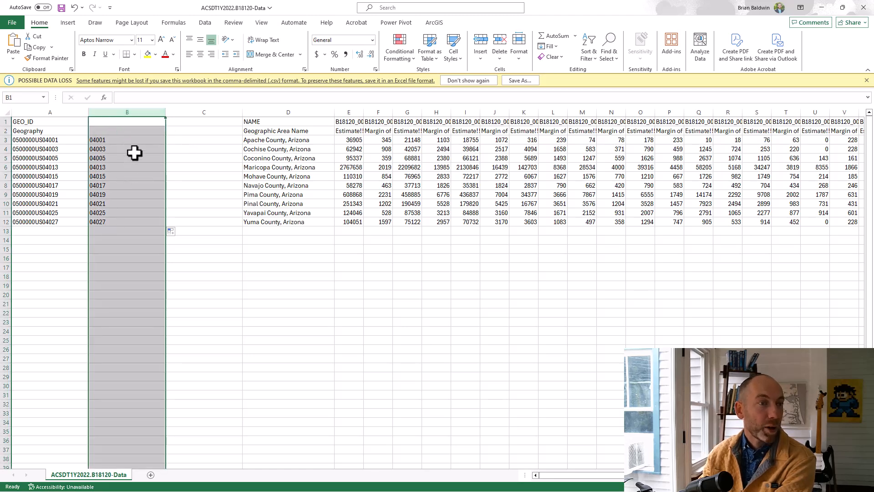
click(127, 140)
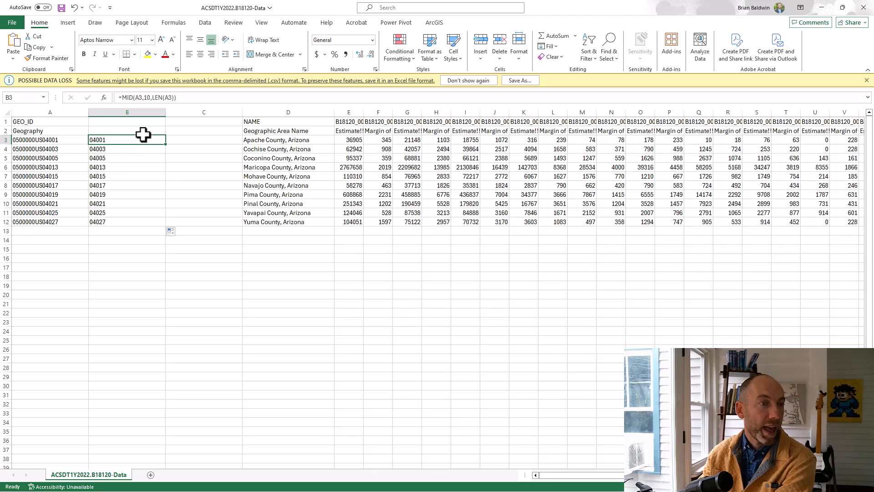
double_click(126, 139)
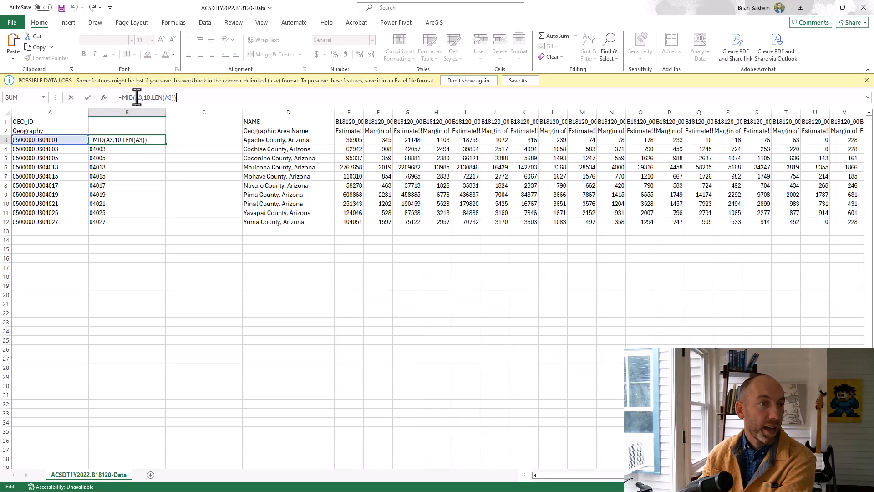
mouse_move(189, 97)
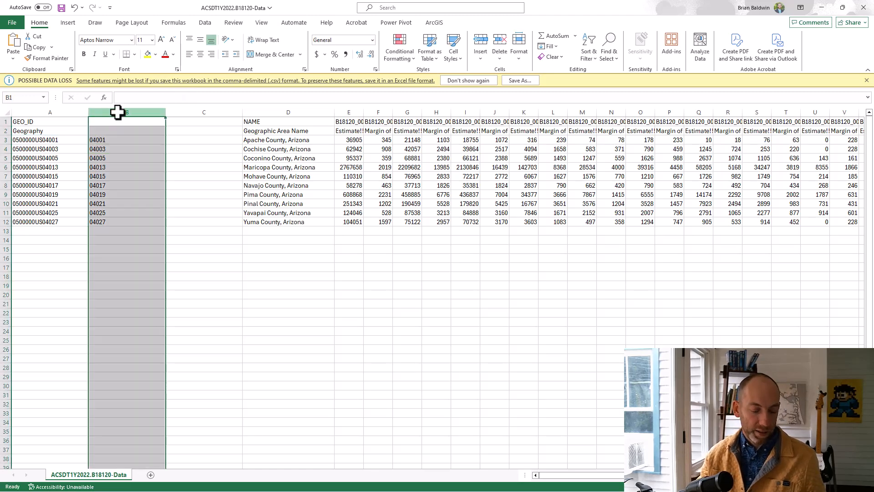
Step: Paste the short IDs into column C as plain values, then remove formula column B
click(203, 112)
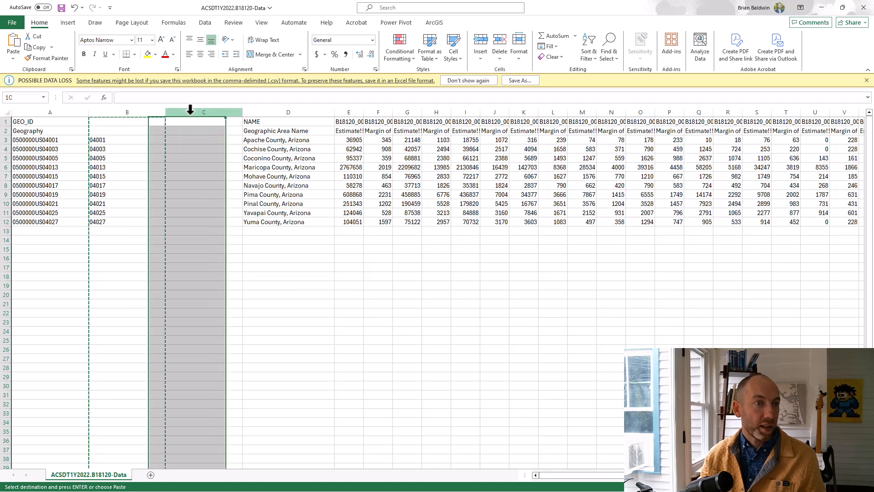
click(203, 111)
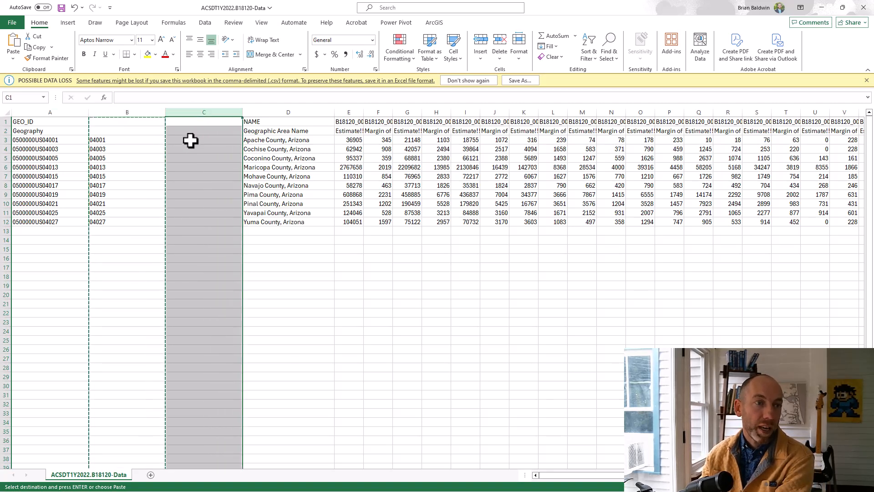
click(13, 48)
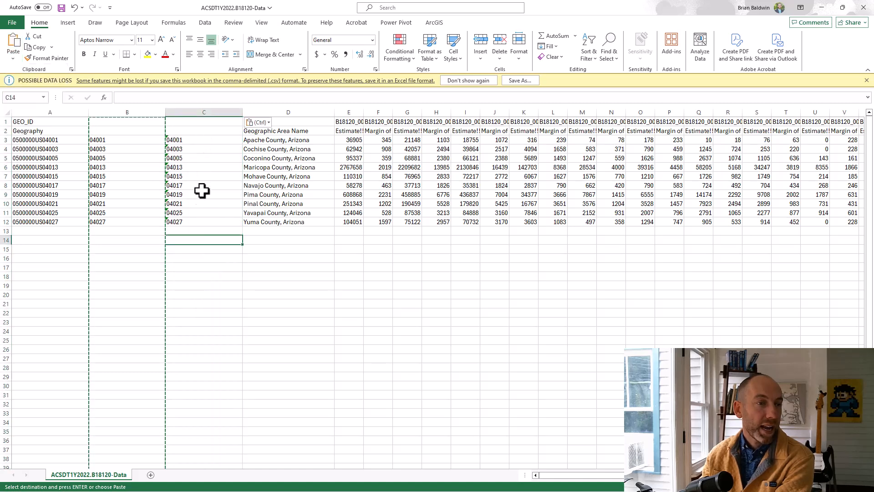
click(204, 185)
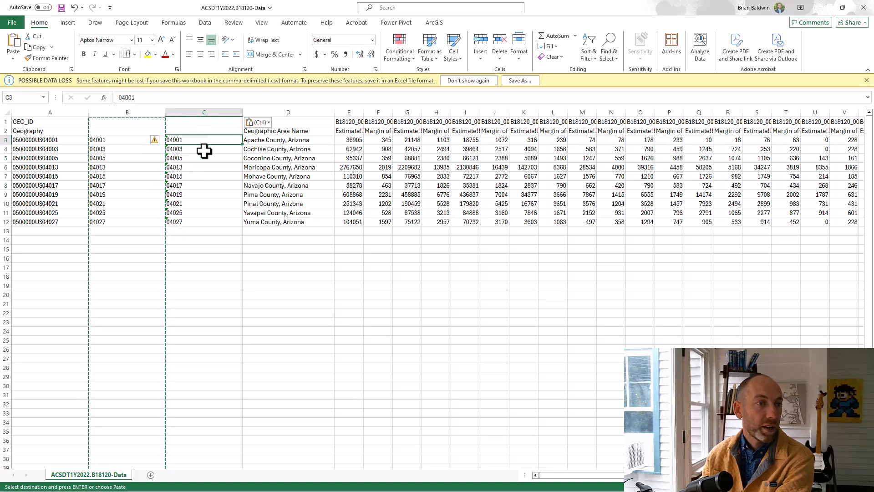
click(203, 167)
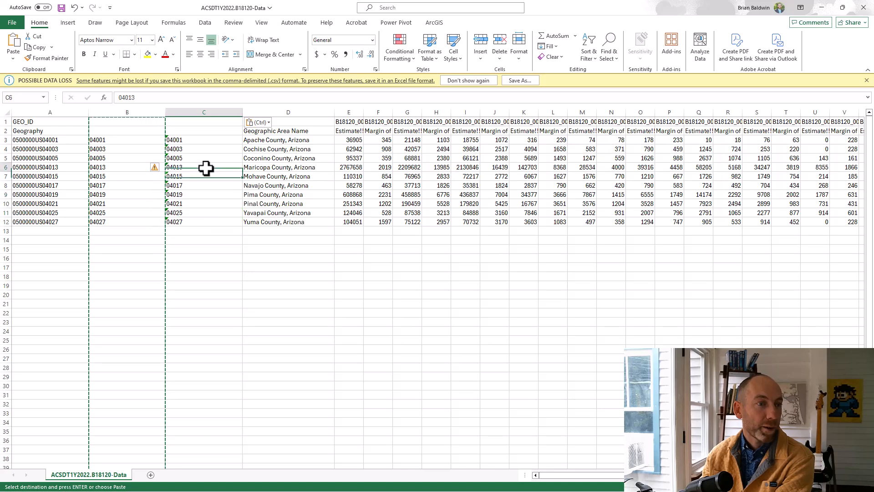
right_click(127, 112)
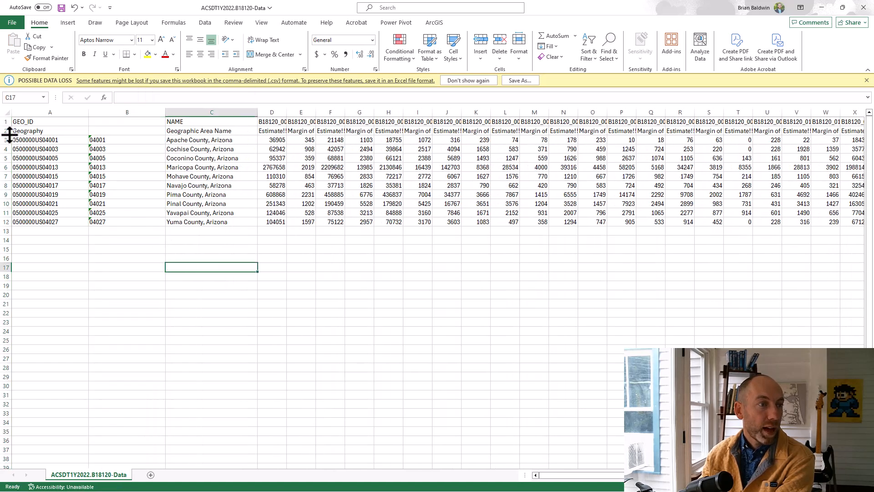
Step: Delete the Geography header row 2 and select the empty heading above the short IDs
right_click(4, 130)
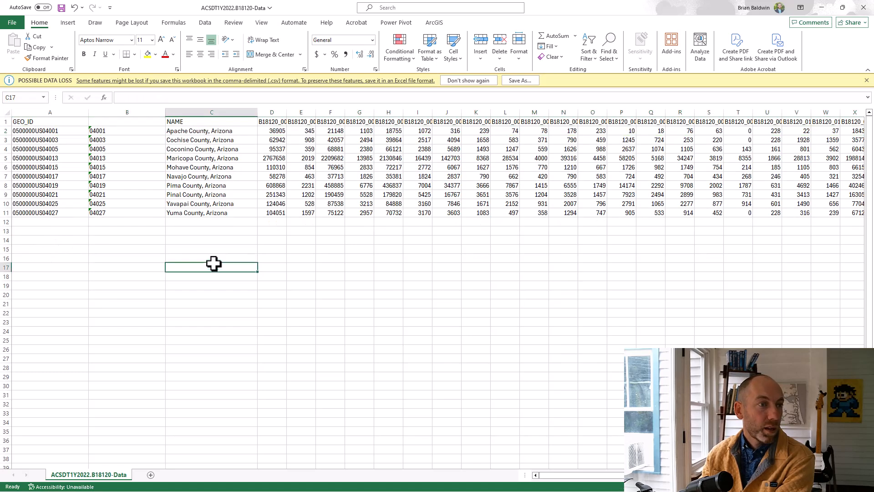
click(50, 121)
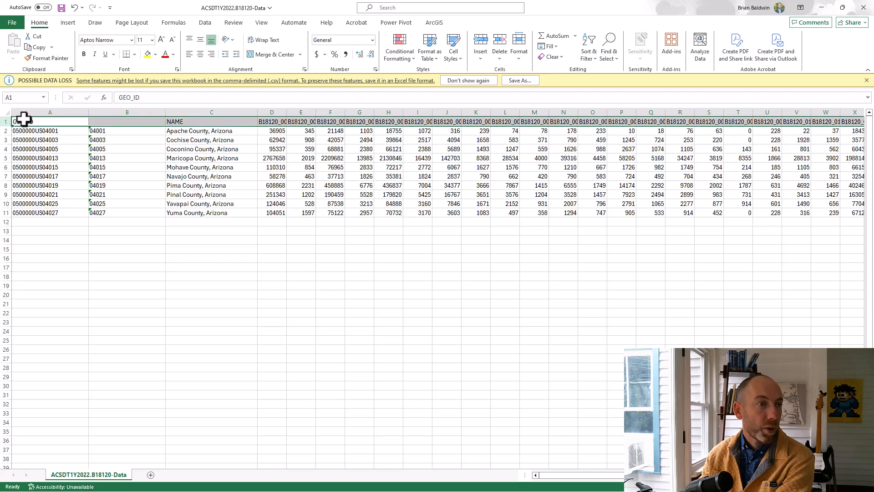
click(211, 121)
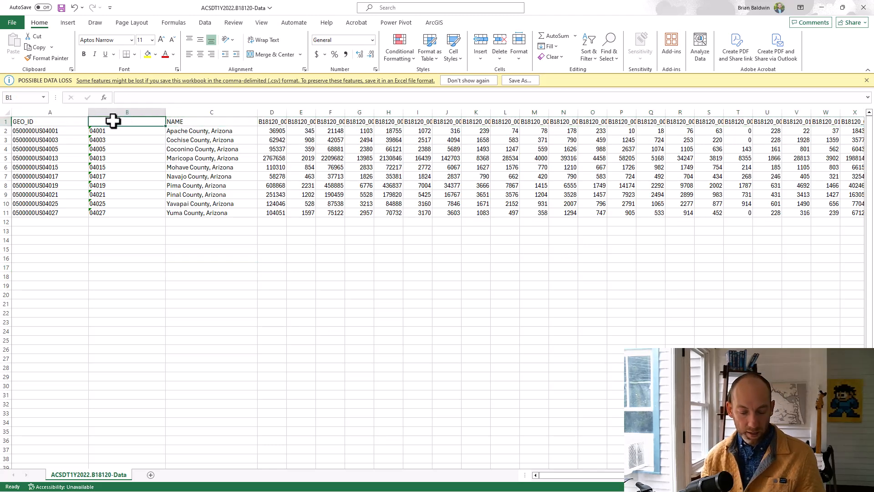
Step: Enter the heading GEOID2 in cell B1 above the short county IDs
text(GEOID2)
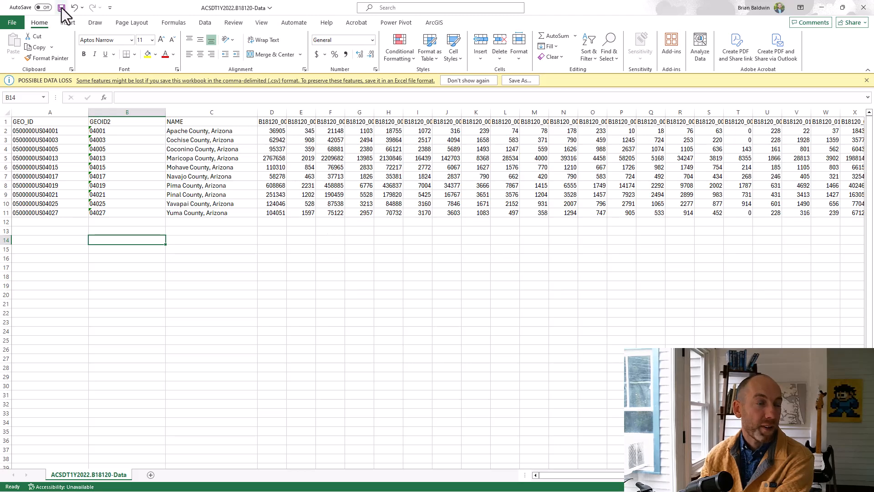
mouse_move(25, 28)
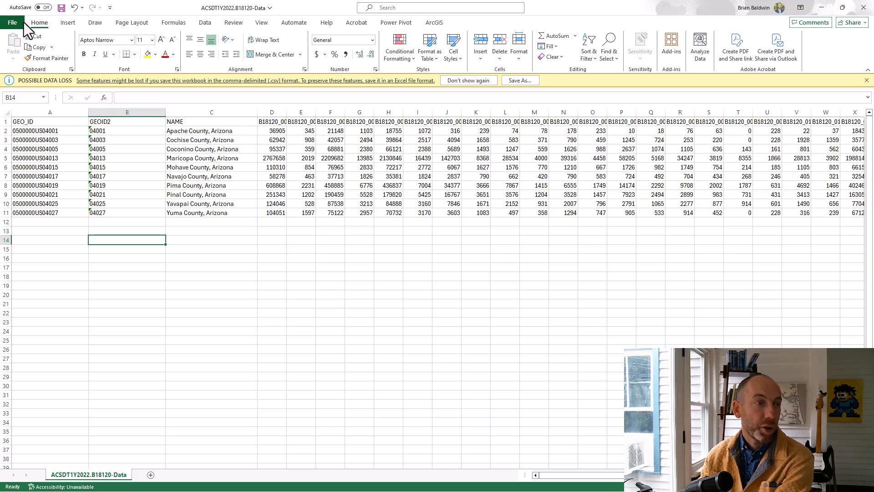